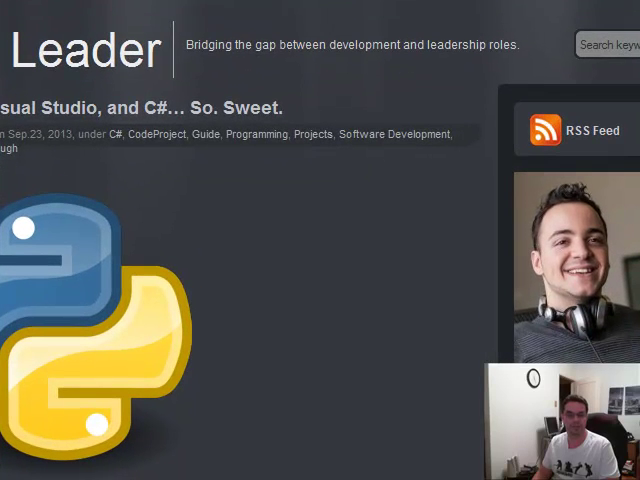
Scroll down the blog post and highlight the Python Tools installation steps.
scroll(down, 3)
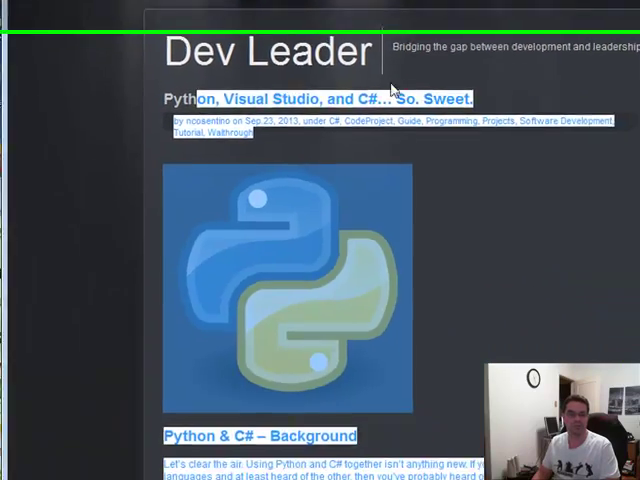
scroll(down, 3)
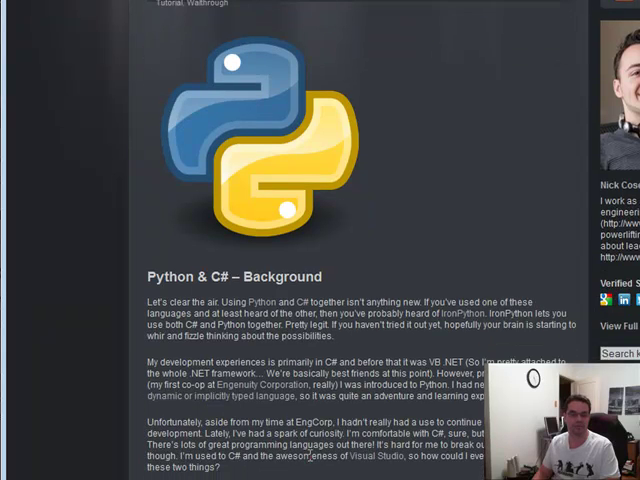
scroll(down, 3)
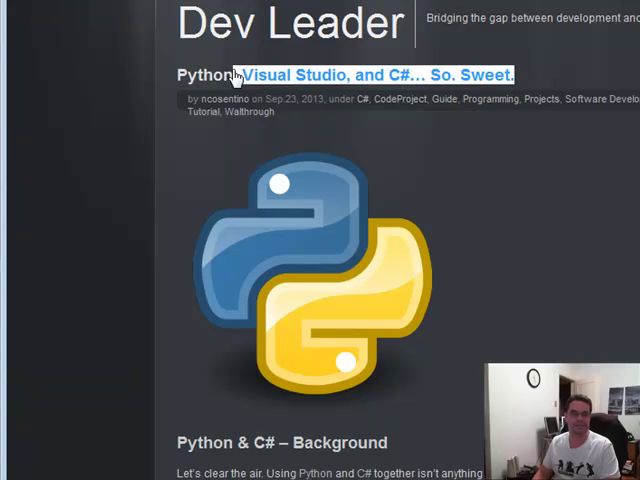
scroll(down, 3)
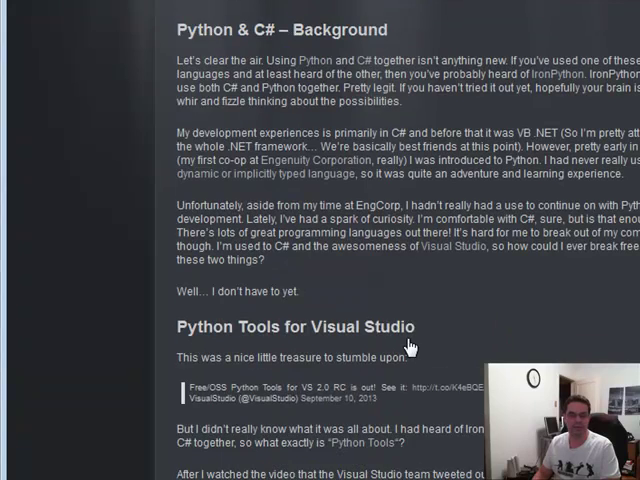
scroll(down, 3)
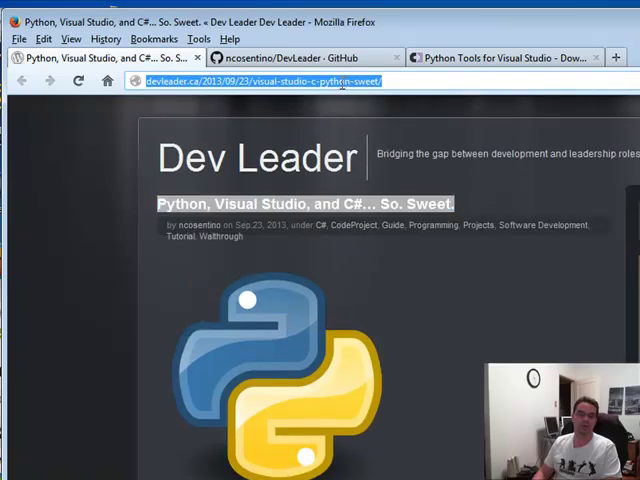
scroll(down, 3)
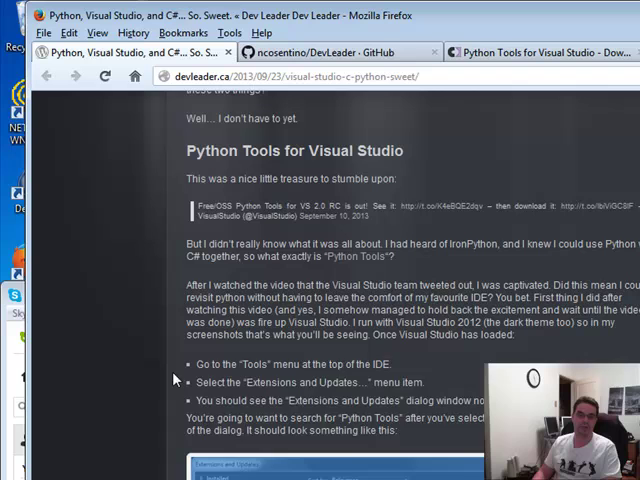
drag(190, 364, 396, 430)
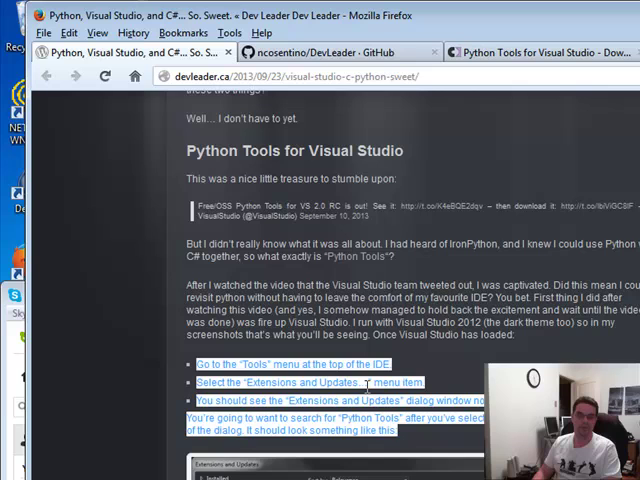
Scroll on through the post's new-project and verification steps toward the console code.
scroll(down, 3)
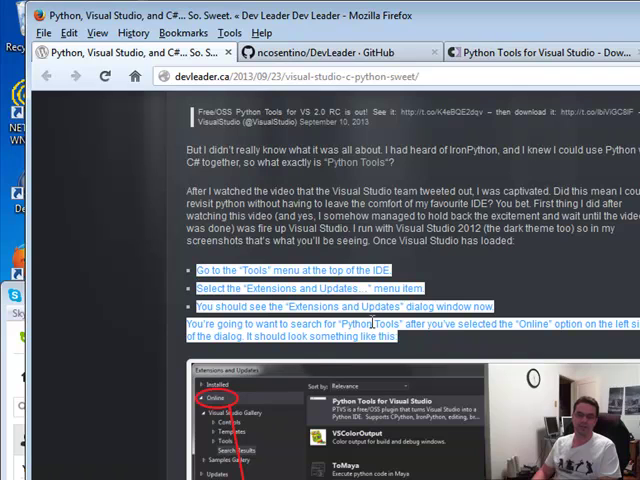
mouse_move(424, 340)
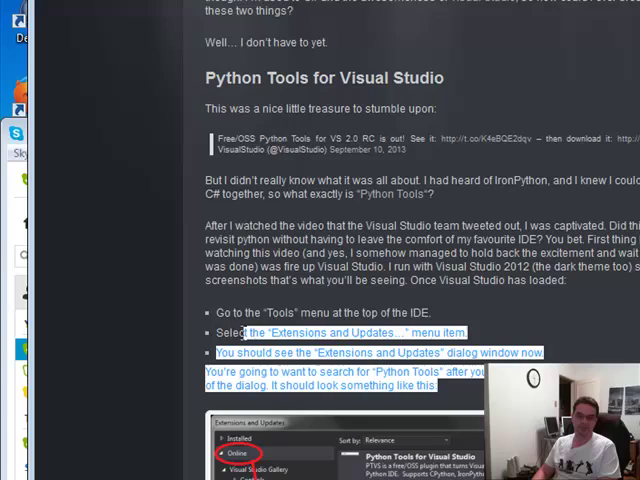
scroll(down, 3)
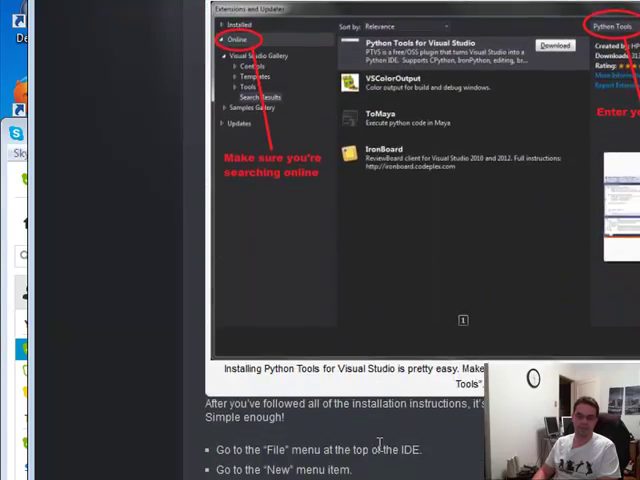
scroll(down, 3)
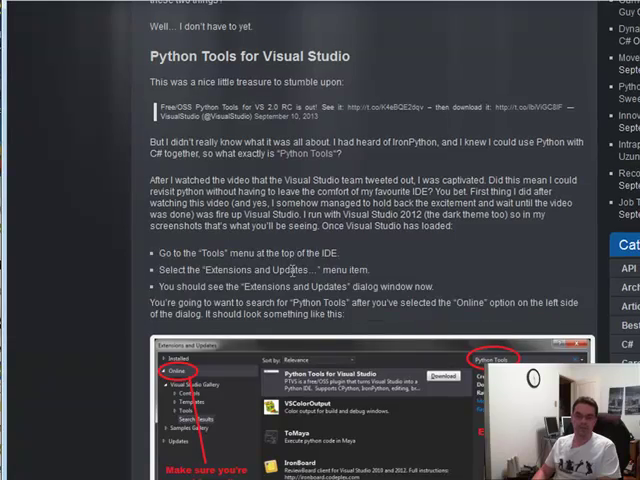
scroll(down, 3)
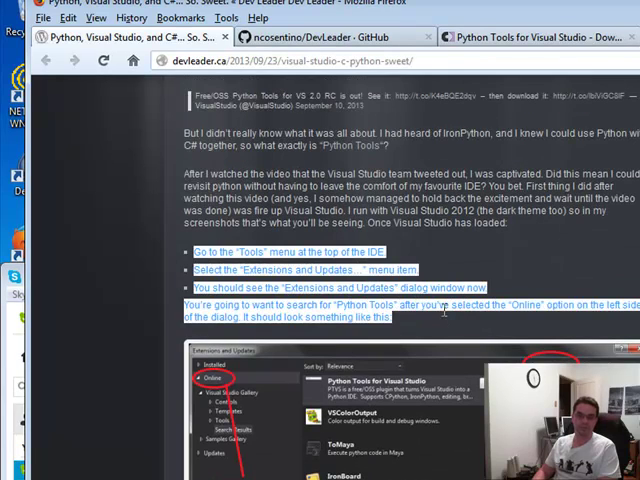
scroll(down, 3)
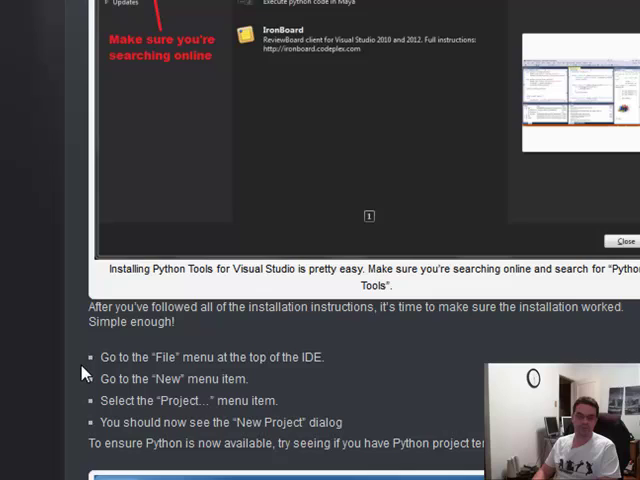
scroll(down, 3)
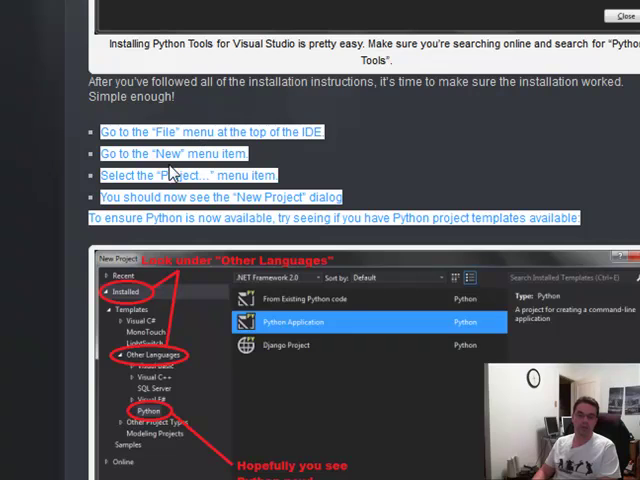
scroll(down, 3)
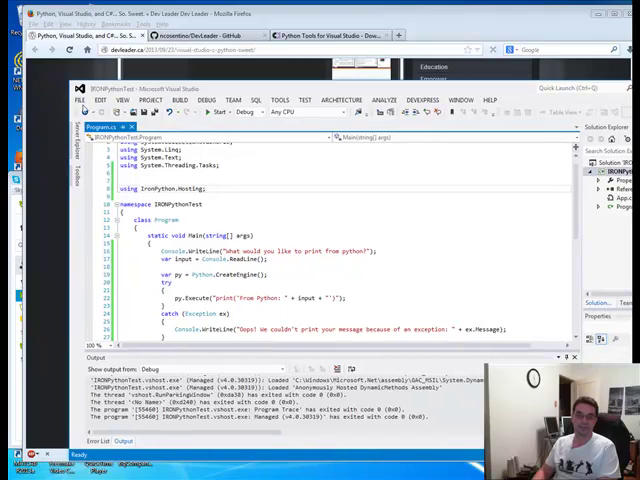
Start a new project from File > New > Project and browse the Installed templates for other languages.
click(78, 100)
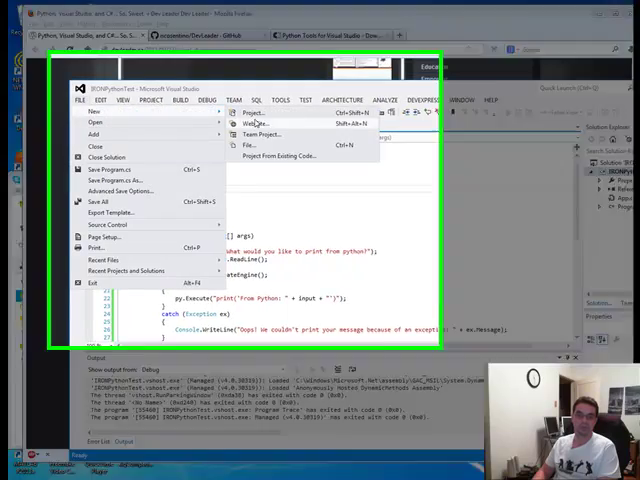
click(252, 112)
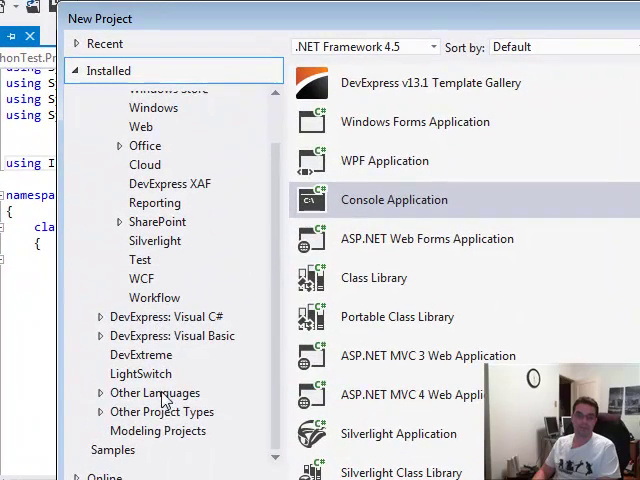
click(100, 392)
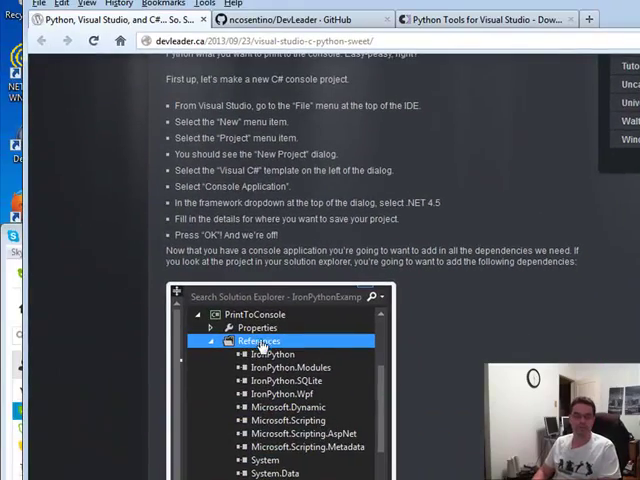
Scroll past the references screenshot in the blog post down to the code listing.
scroll(down, 3)
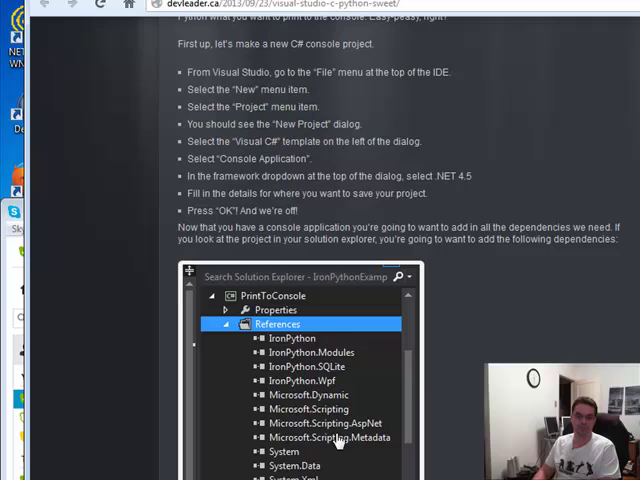
mouse_move(362, 444)
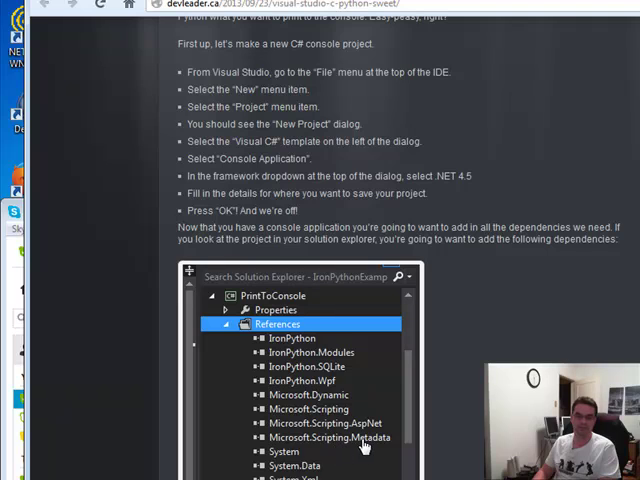
scroll(down, 3)
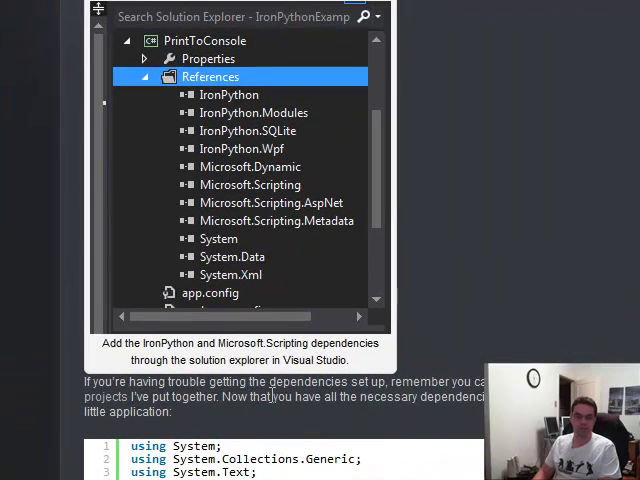
scroll(down, 3)
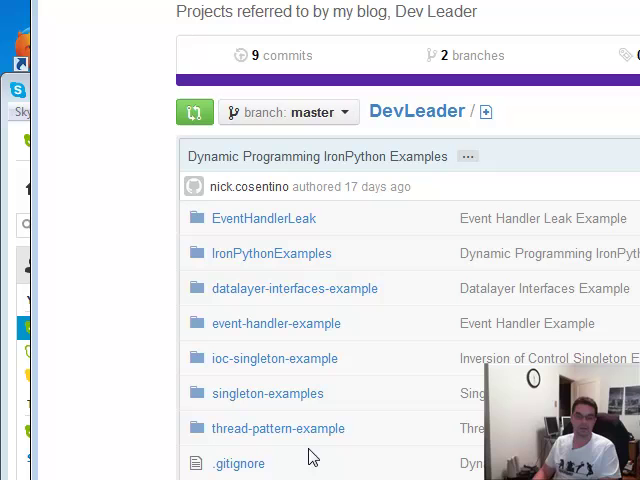
mouse_move(262, 312)
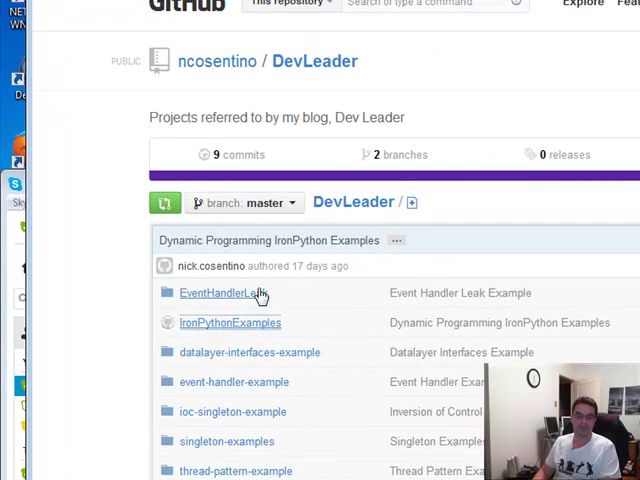
Browse the DevLeader repo folders on GitHub and bring up the IronPythonExamples solution.
click(228, 322)
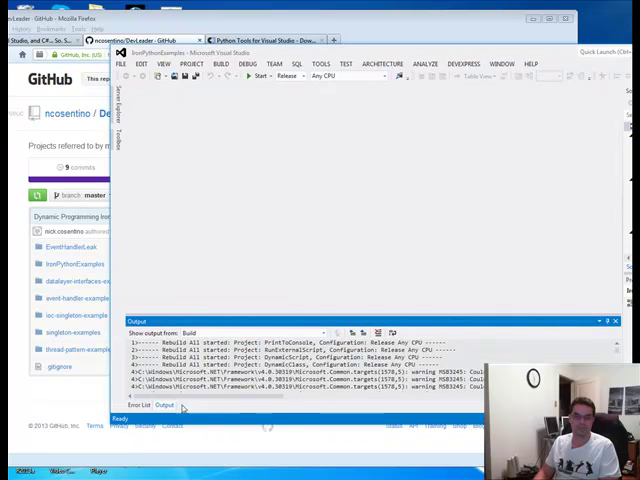
click(20, 470)
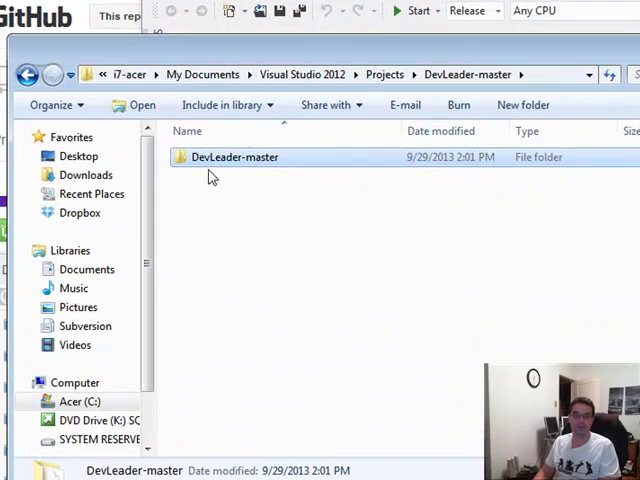
Open the downloaded DevLeader-master folder and select one of its example project folders.
double_click(234, 156)
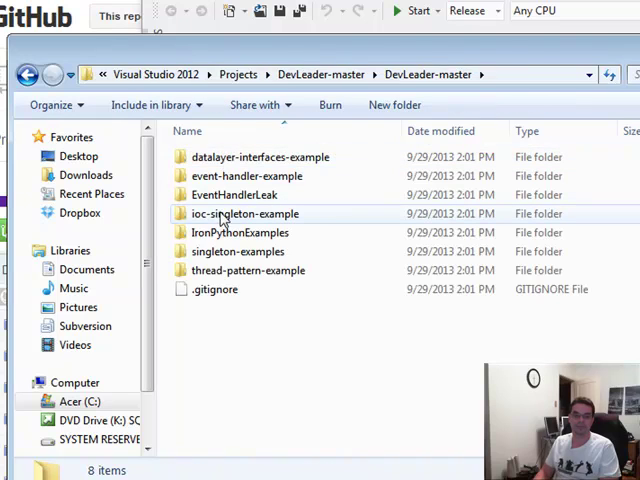
click(240, 232)
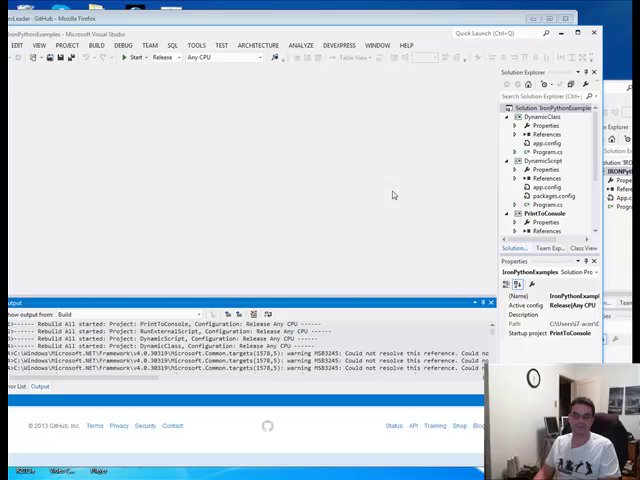
mouse_move(104, 388)
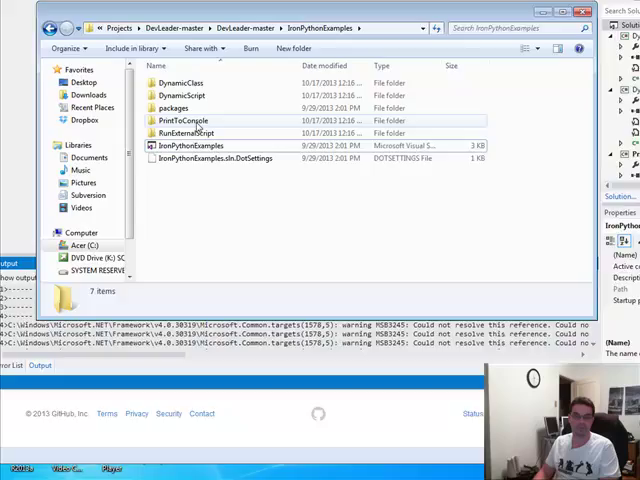
Browse into packages > IronPython.2.7.4 > lib > Net45 to see the IronPython and Microsoft.Scripting DLLs.
double_click(174, 108)
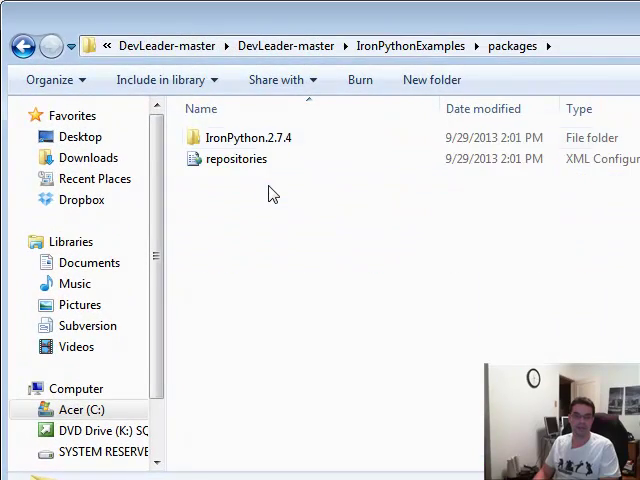
double_click(246, 136)
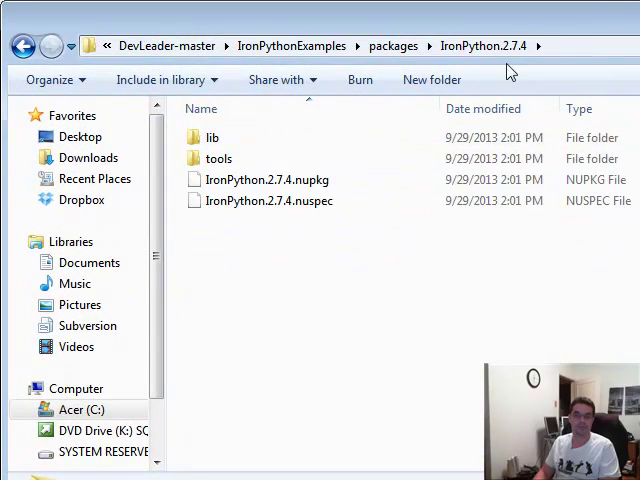
mouse_move(220, 158)
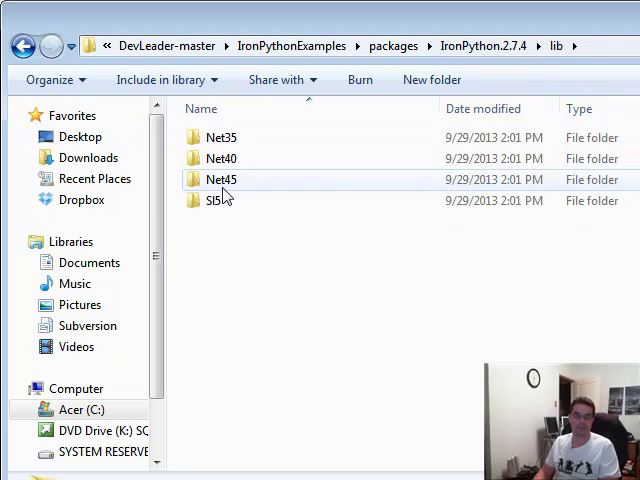
double_click(220, 180)
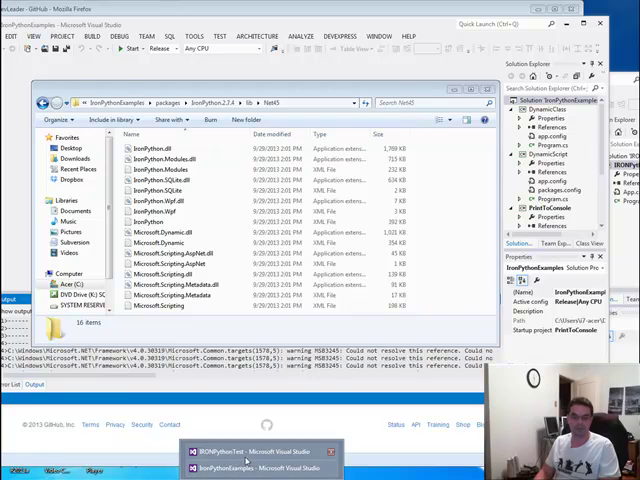
Switch to the IRONPythonTest window, expand its References and bring up the Add Reference option.
click(244, 460)
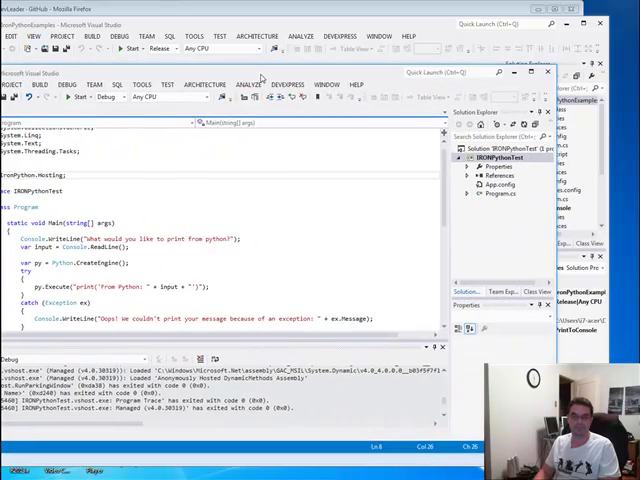
click(470, 172)
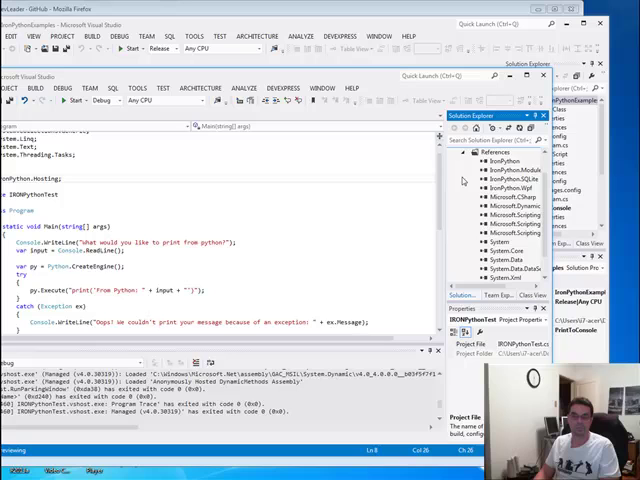
right_click(488, 152)
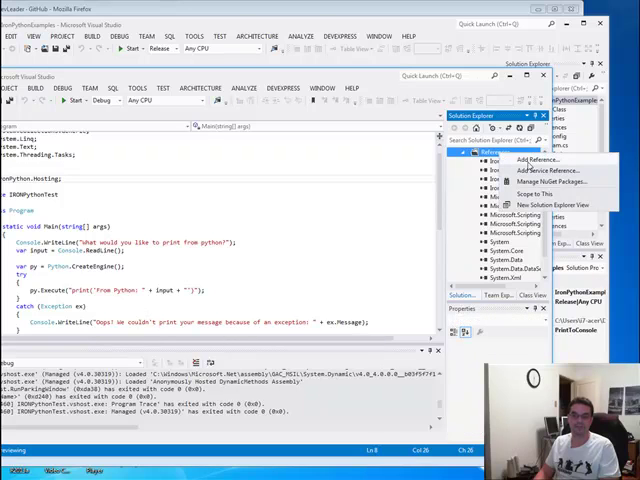
click(536, 160)
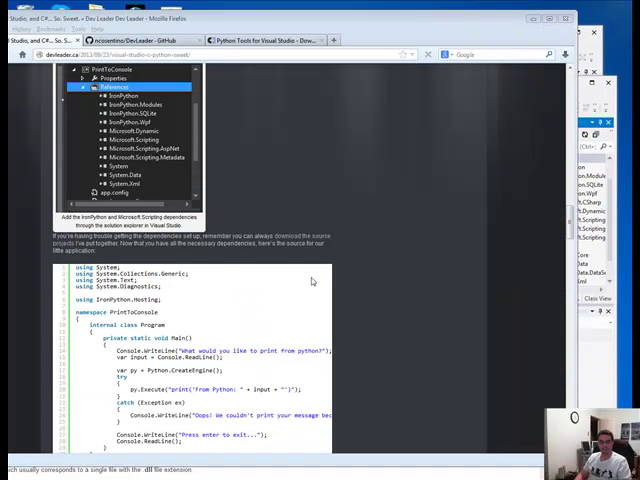
Scroll to the PrintToConsole source listing in the post, then return to the IRONPythonTest window.
scroll(down, 3)
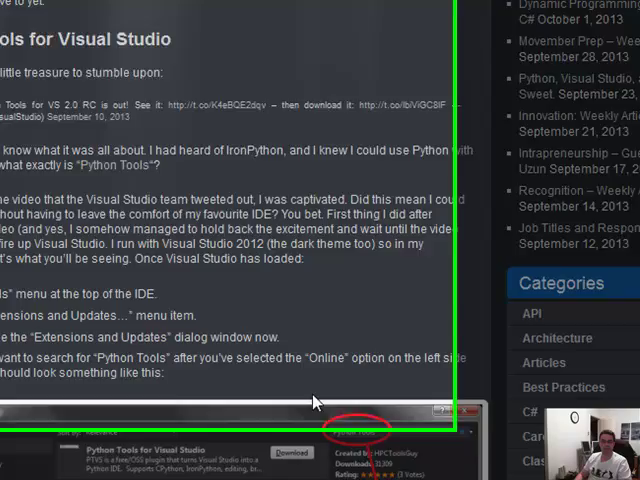
scroll(down, 3)
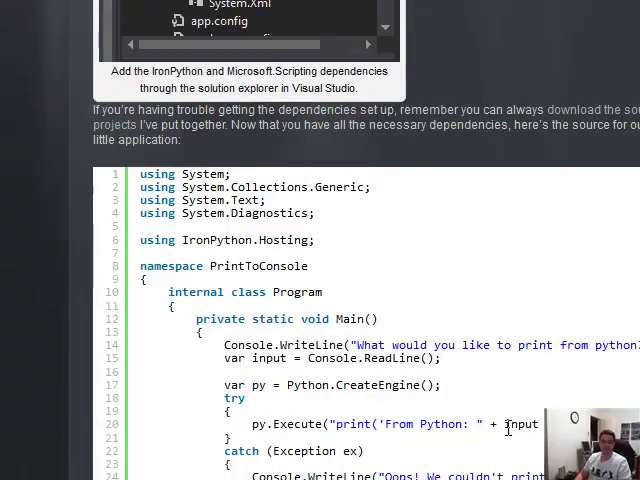
scroll(down, 3)
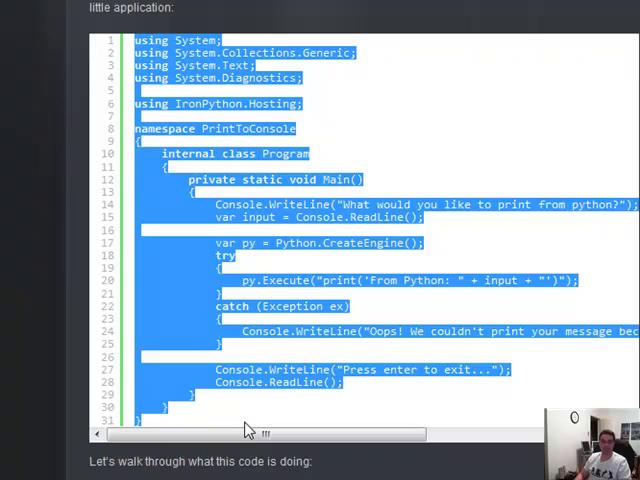
scroll(down, 3)
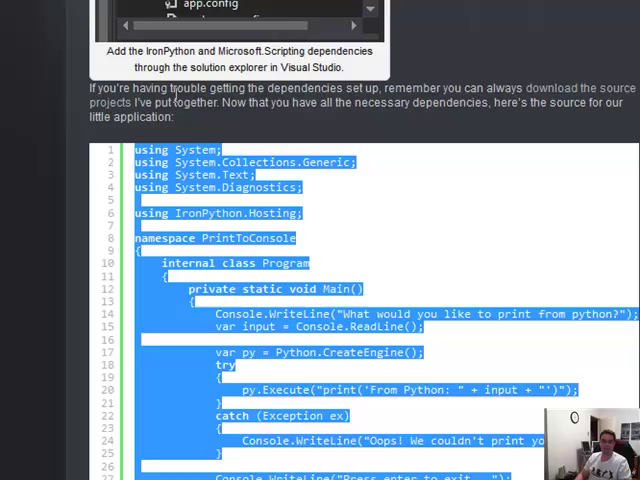
scroll(down, 3)
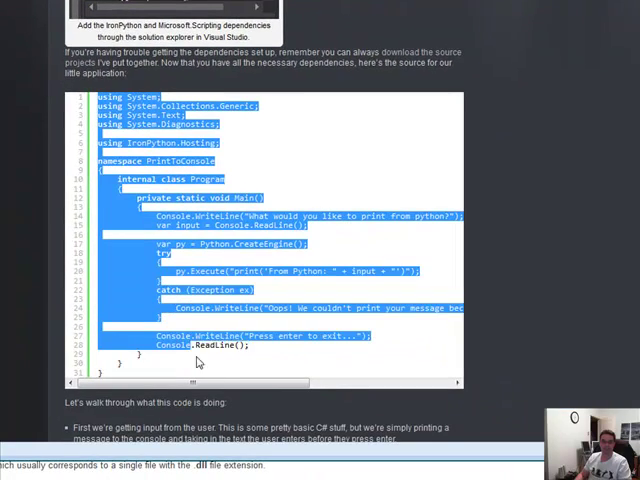
scroll(down, 3)
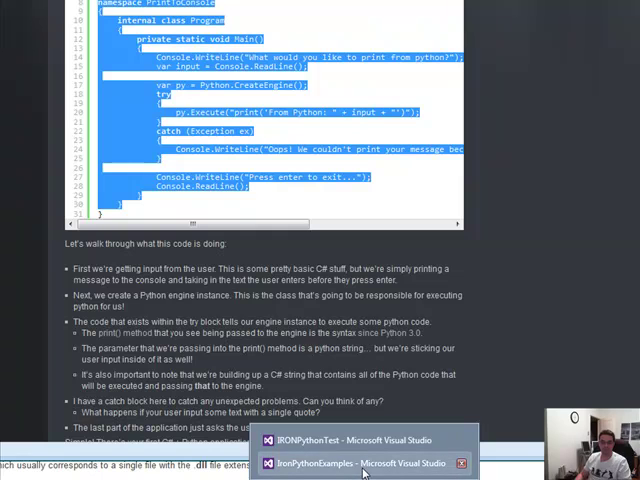
click(350, 440)
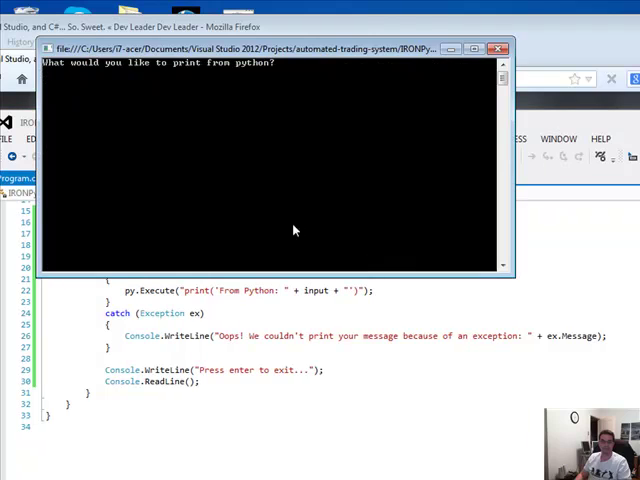
Enter 'Hello from Python' at the running console prompt so it prints 'From Python: Hello from Python'.
text(M)
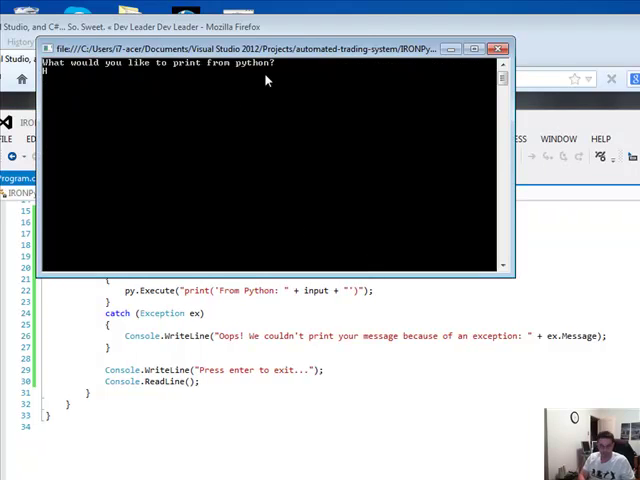
text(Hello from Python)
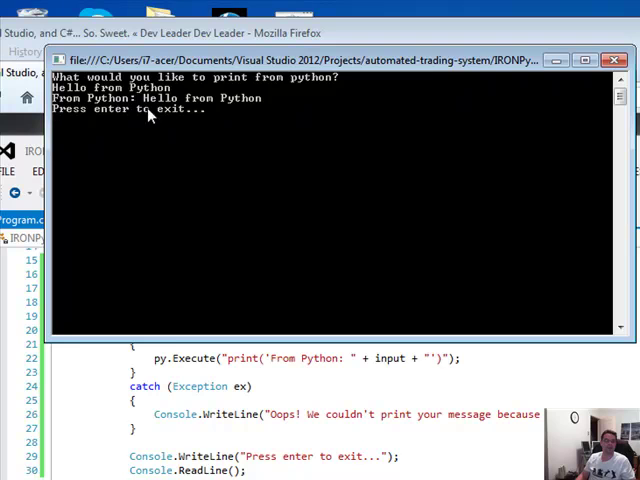
mouse_move(196, 112)
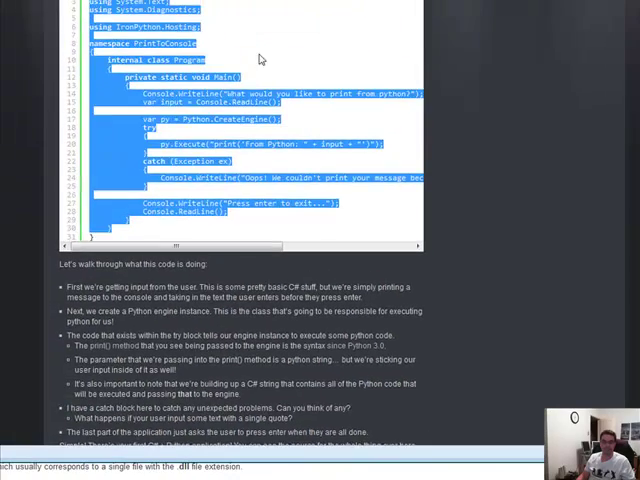
scroll(down, 3)
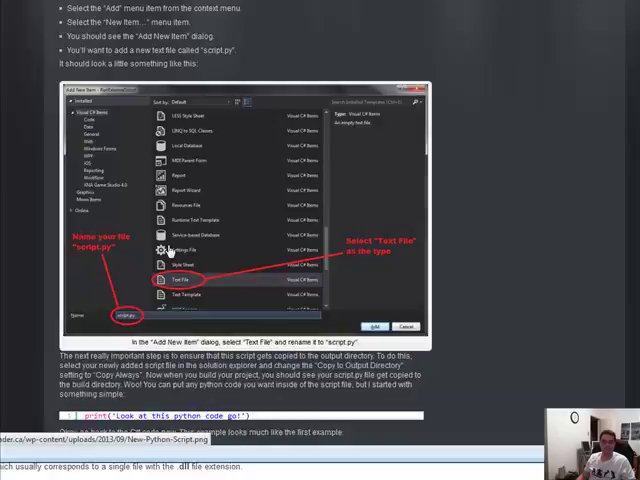
scroll(down, 3)
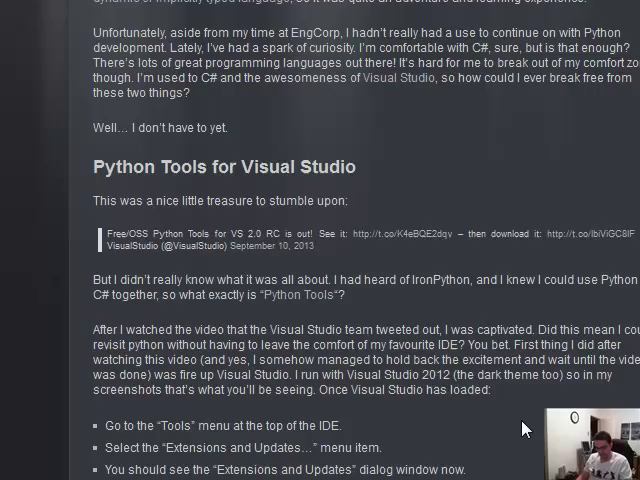
scroll(up, 3)
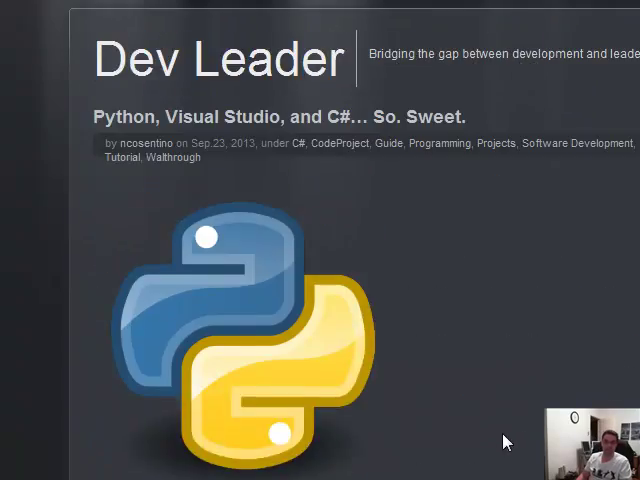